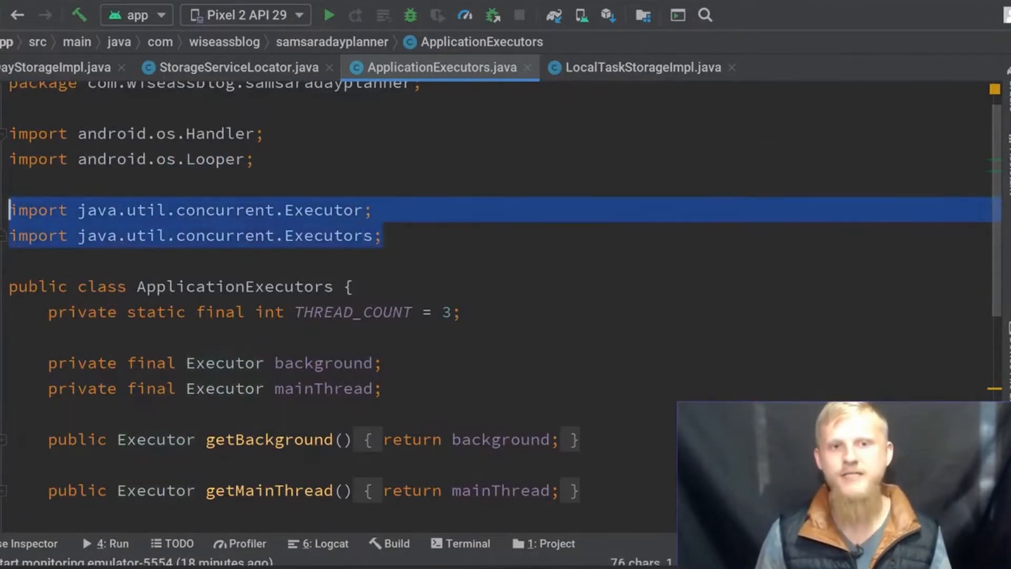
# Select the background executor field declaration, type 'network' over it, and scroll further down.
pyautogui.click(384, 235)
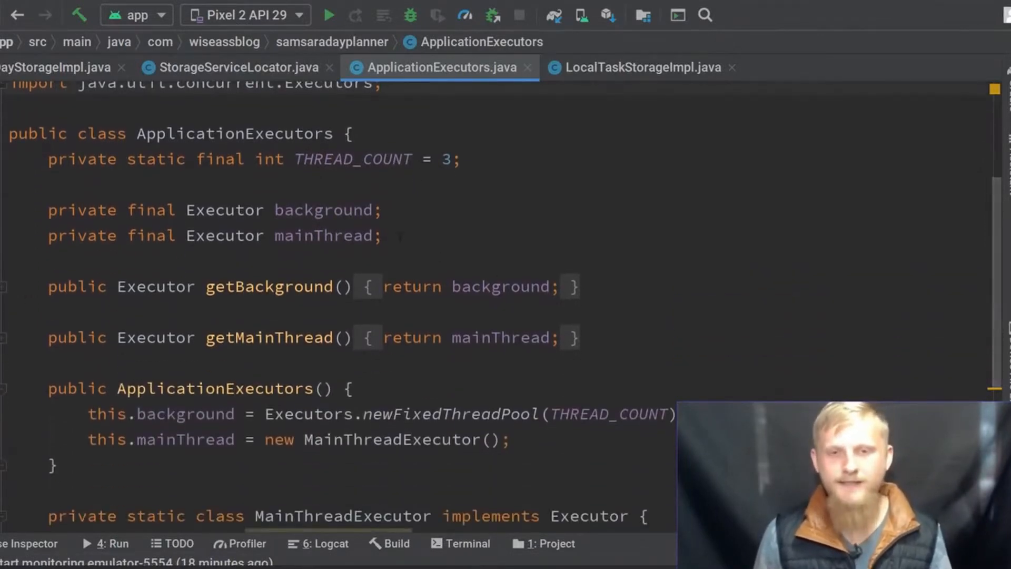
pyautogui.moveTo(49, 210); pyautogui.dragTo(384, 235)
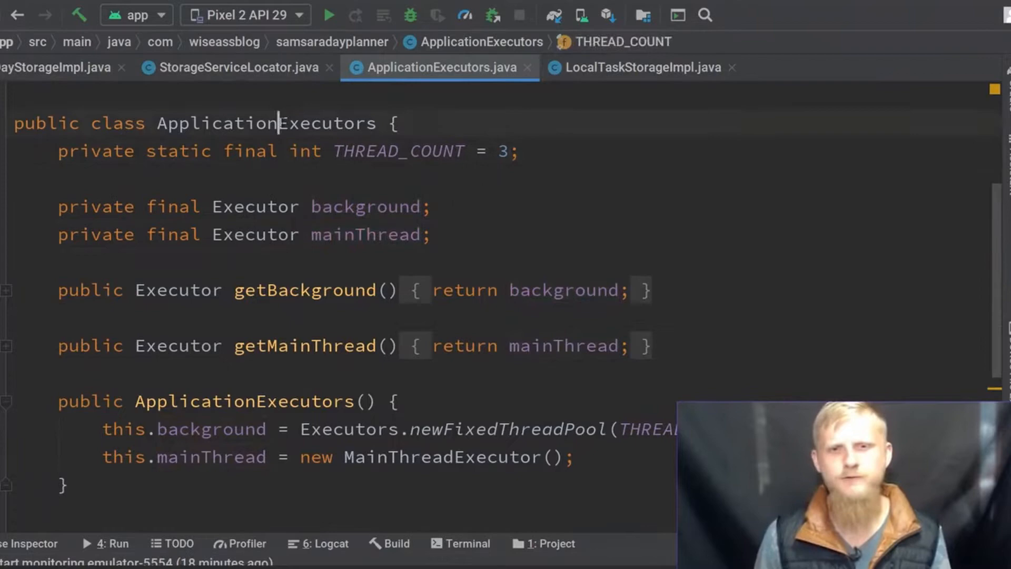
pyautogui.doubleClick(266, 123)
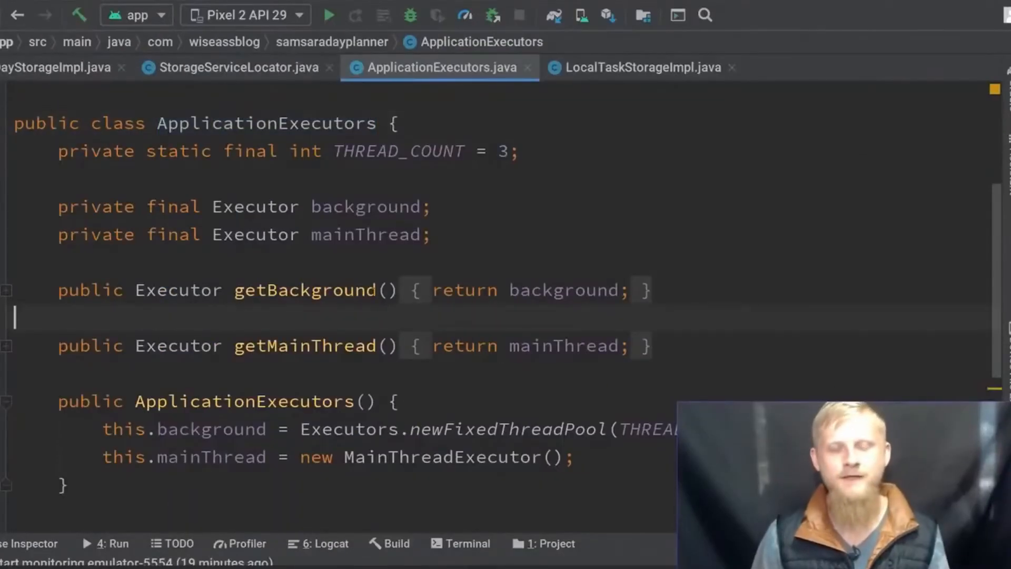
pyautogui.doubleClick(265, 124)
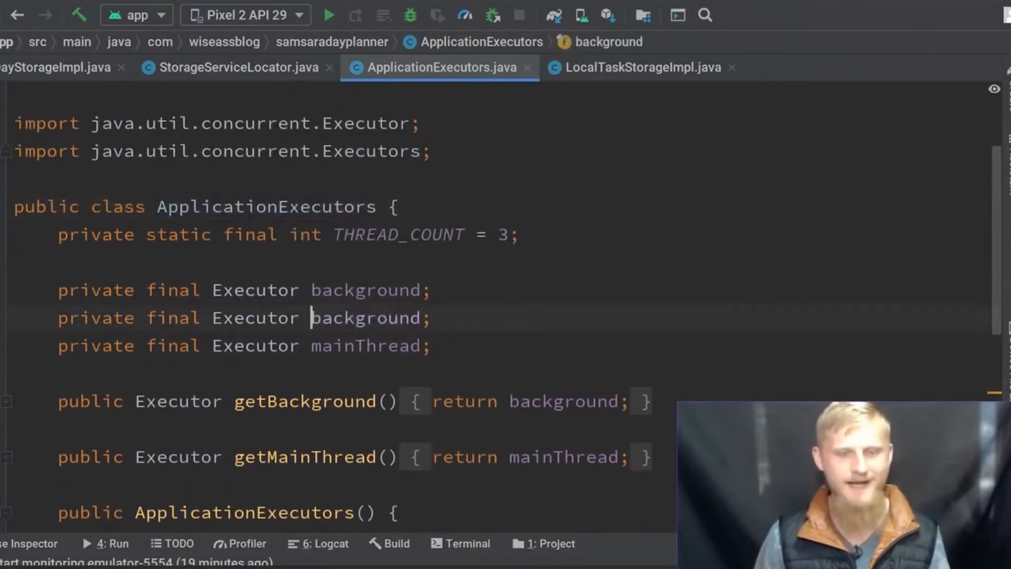
pyautogui.write('netw')
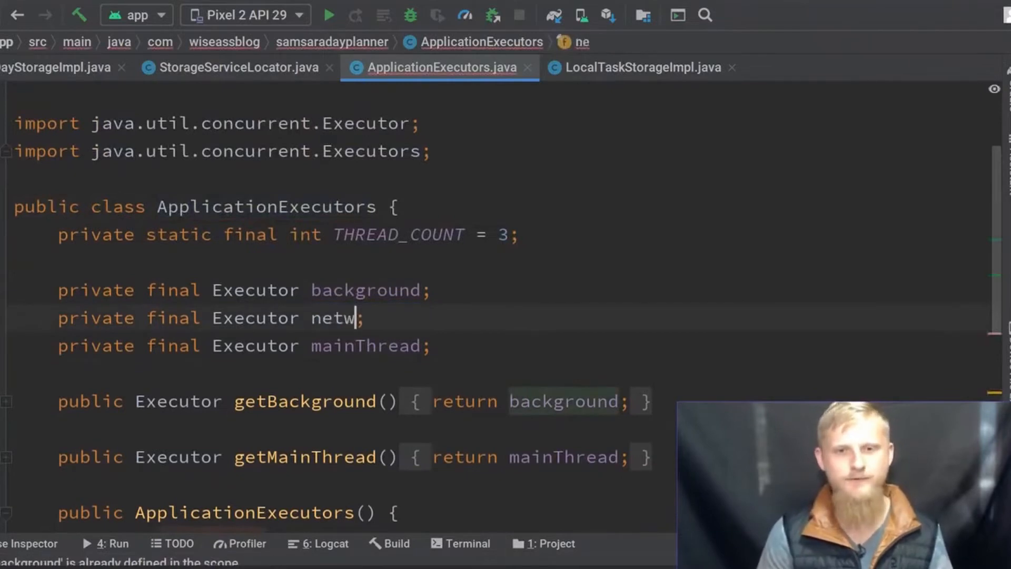
pyautogui.write('ork')
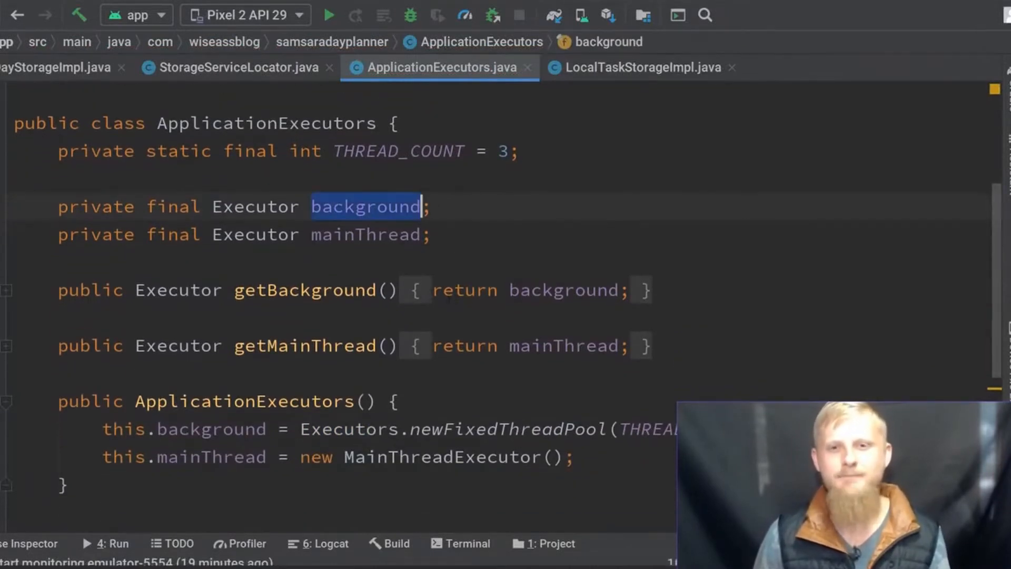
pyautogui.scroll(-3)
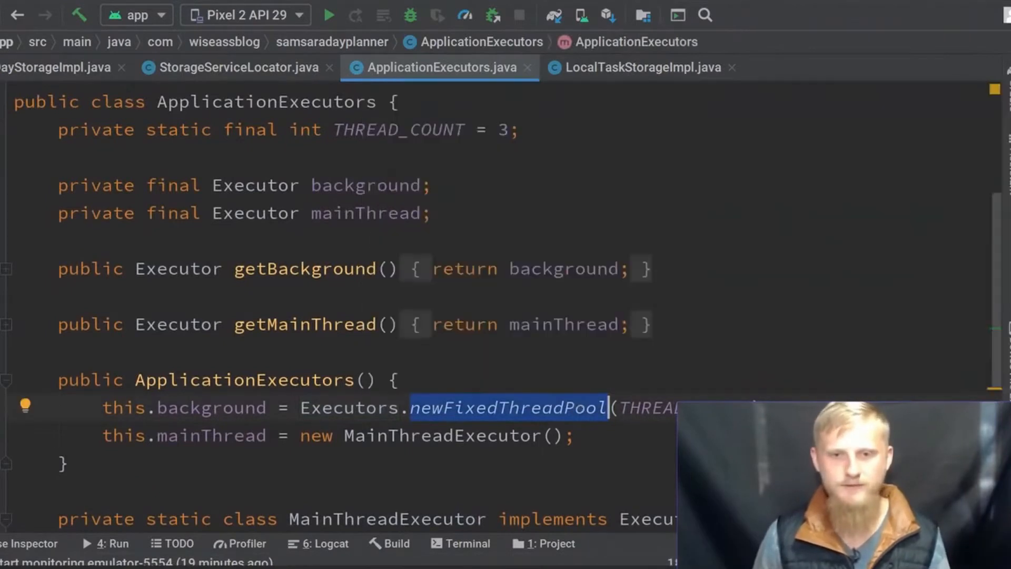
pyautogui.scroll(-3)
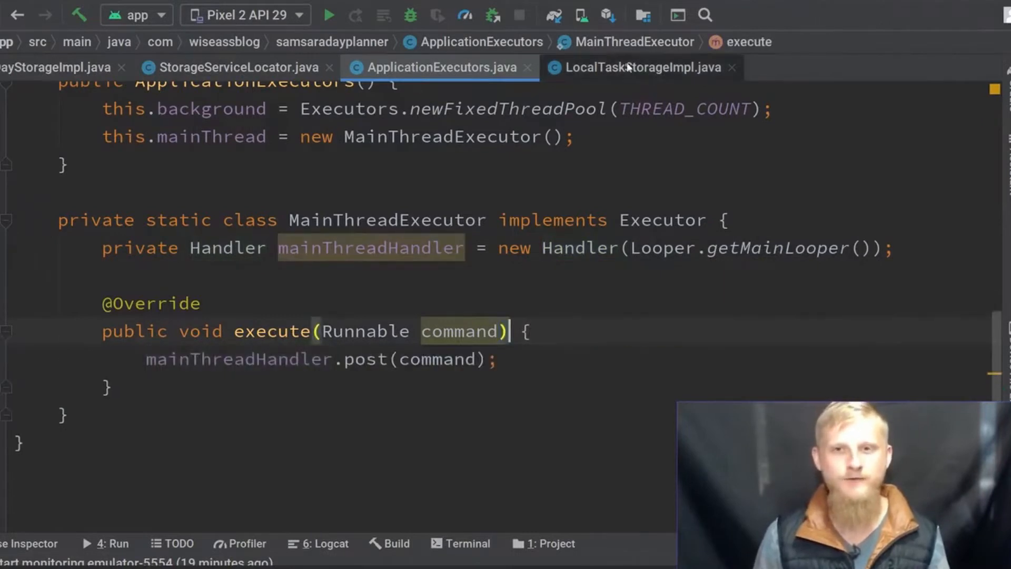
# Switch to LocalTaskStorageImpl.java and highlight the background-thread work in getTasks.
pyautogui.click(641, 67)
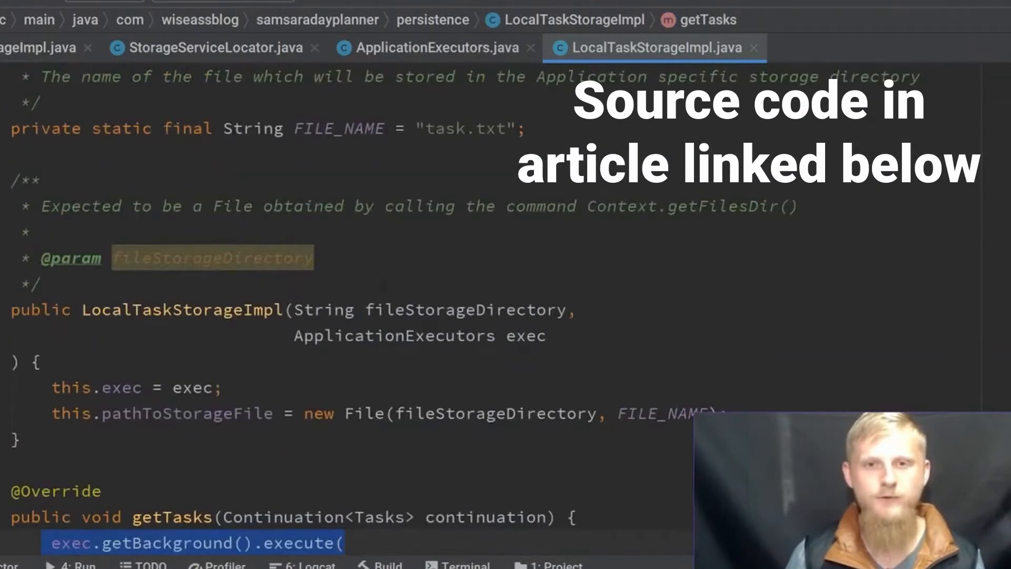
pyautogui.doubleClick(394, 336)
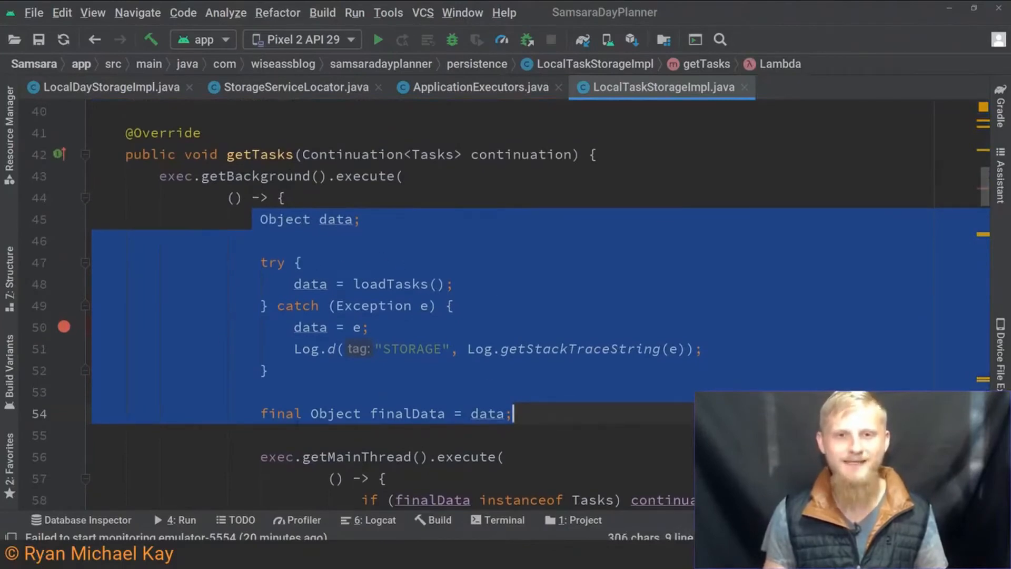
pyautogui.moveTo(339, 389)
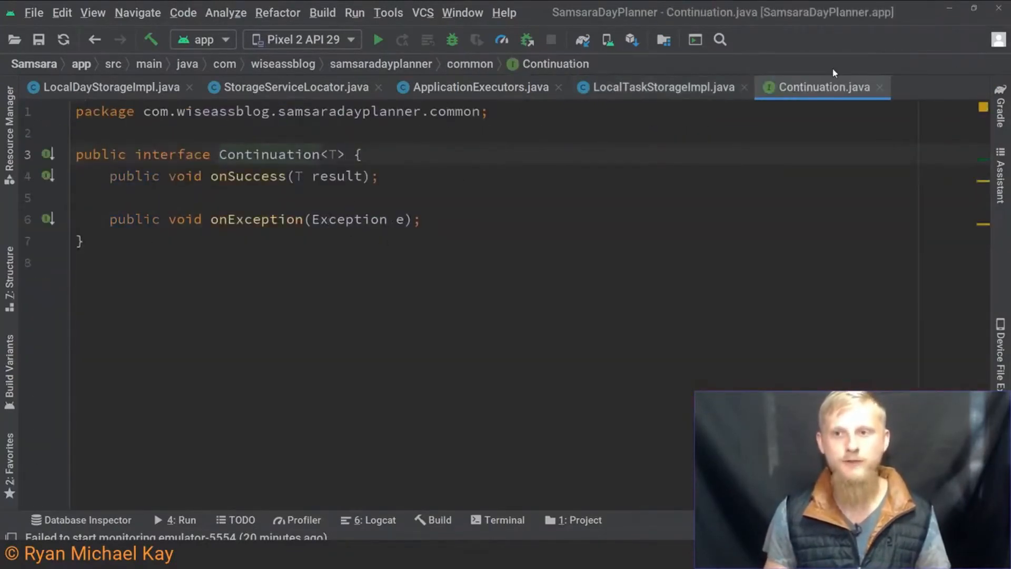
# Close the Continuation.java tab to return to LocalTaskStorageImpl's getTasks.
pyautogui.click(660, 87)
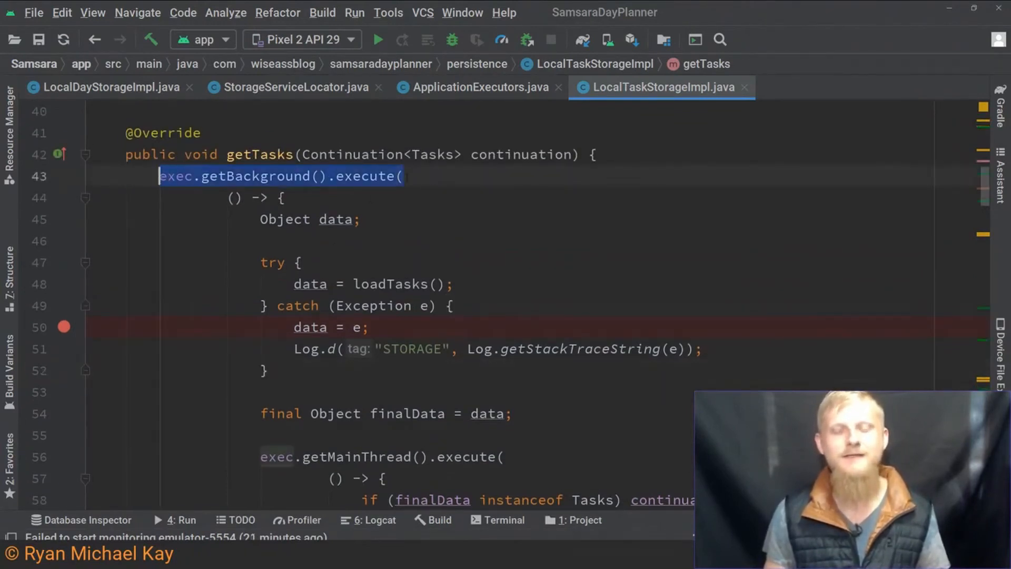
pyautogui.click(403, 176)
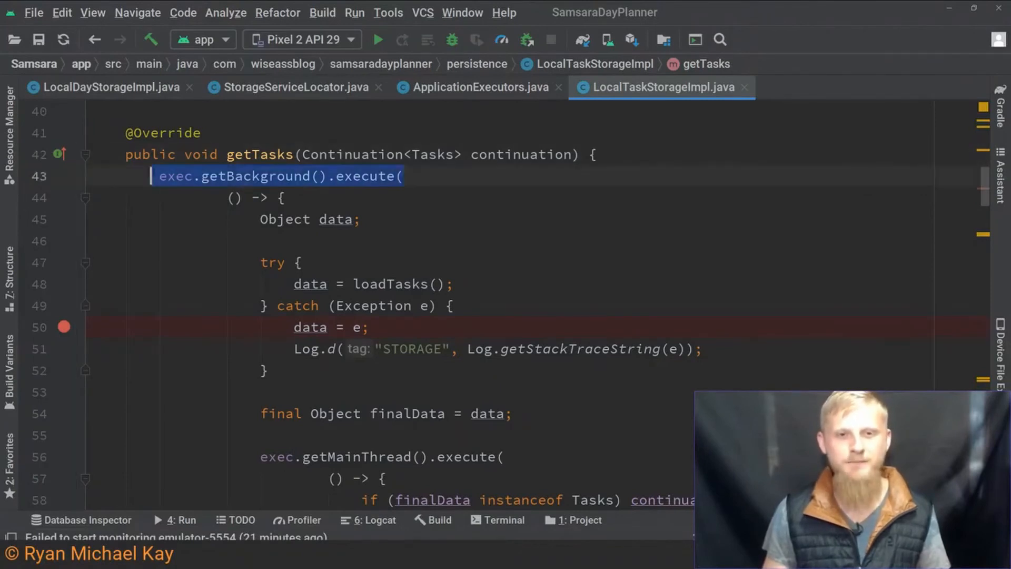
pyautogui.scroll(-3)
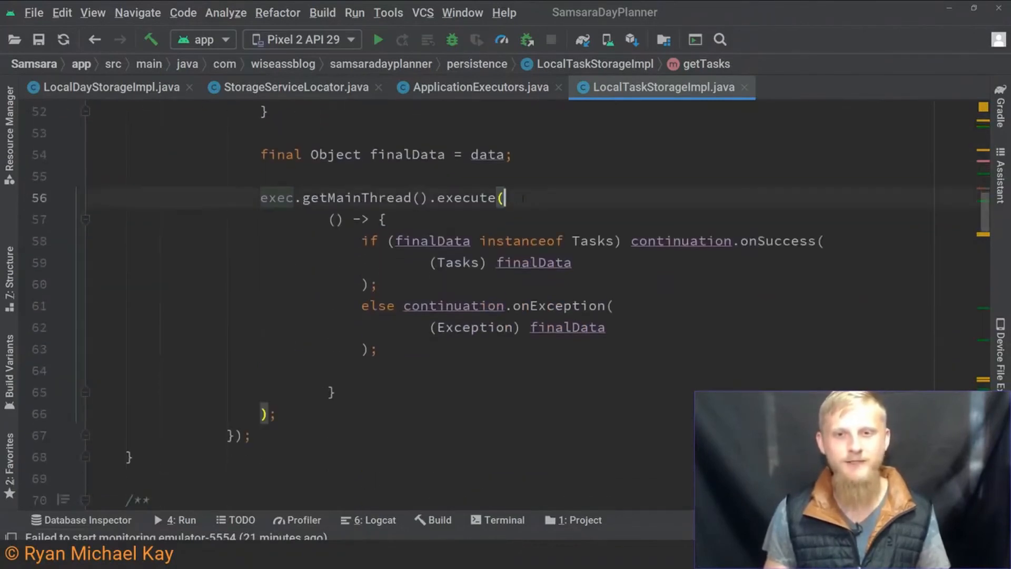